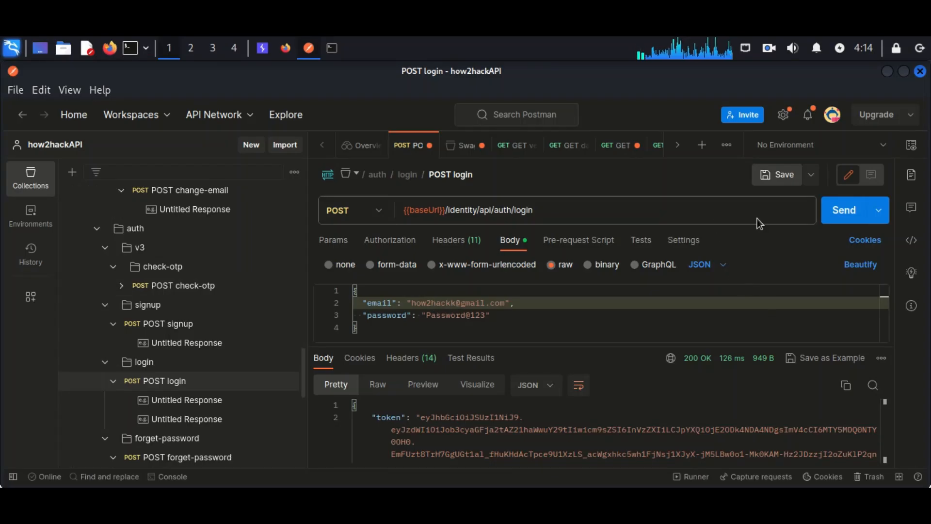
mouse_move(843, 214)
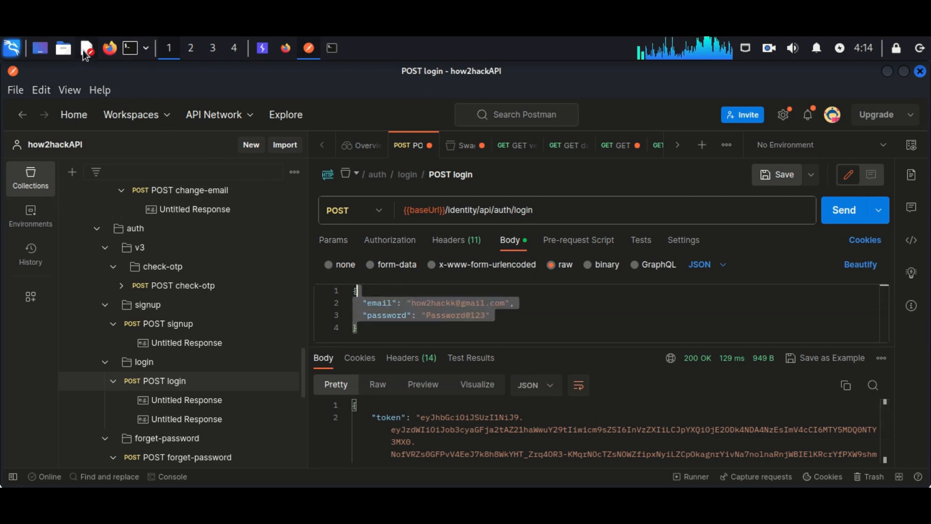
Start a Mousepad note holding the login email, password and the token response from Postman.
left_click(87, 49)
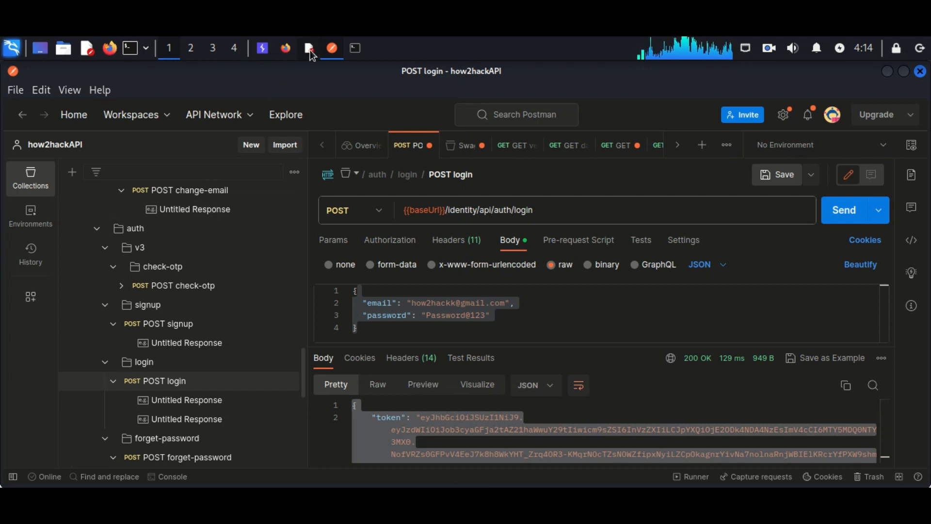
left_click(309, 49)
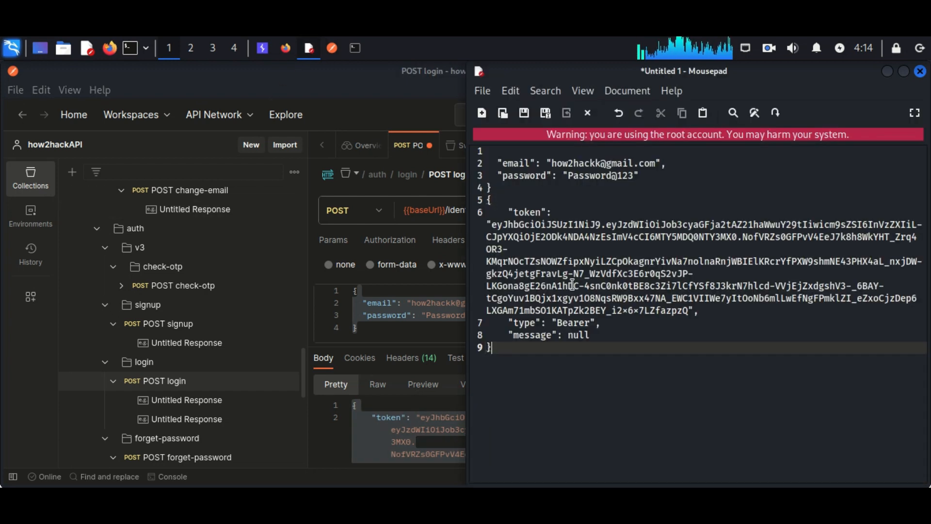
mouse_move(534, 383)
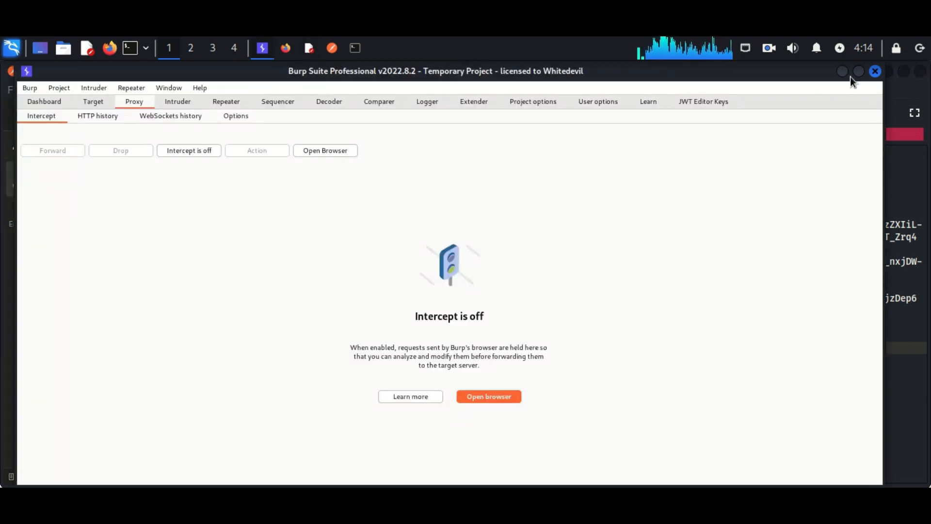
Minimize the Burp proxy window and close the terminal, returning to Postman's login request.
left_click(875, 72)
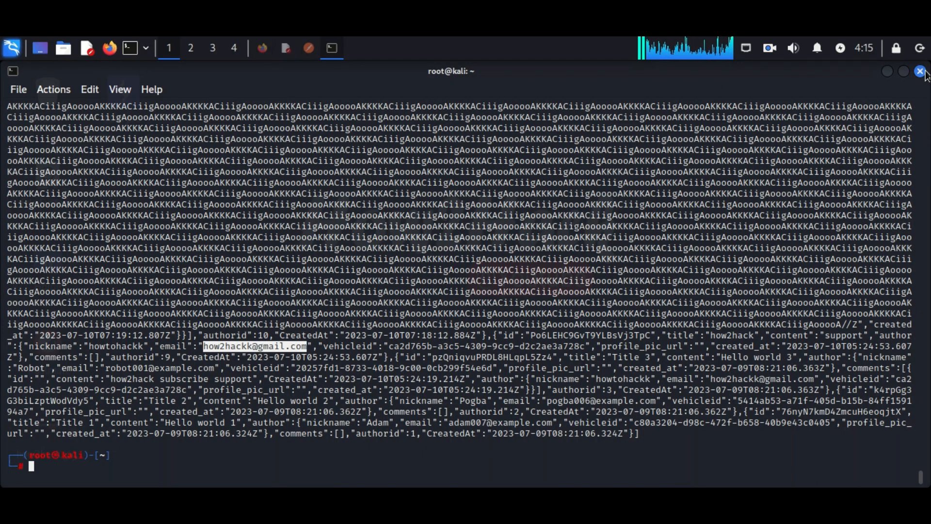
left_click(916, 74)
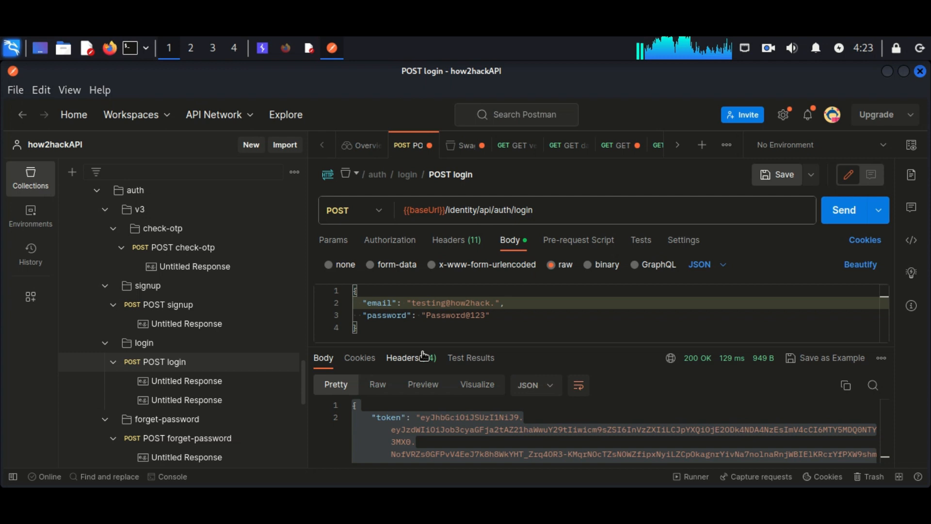
type("com")
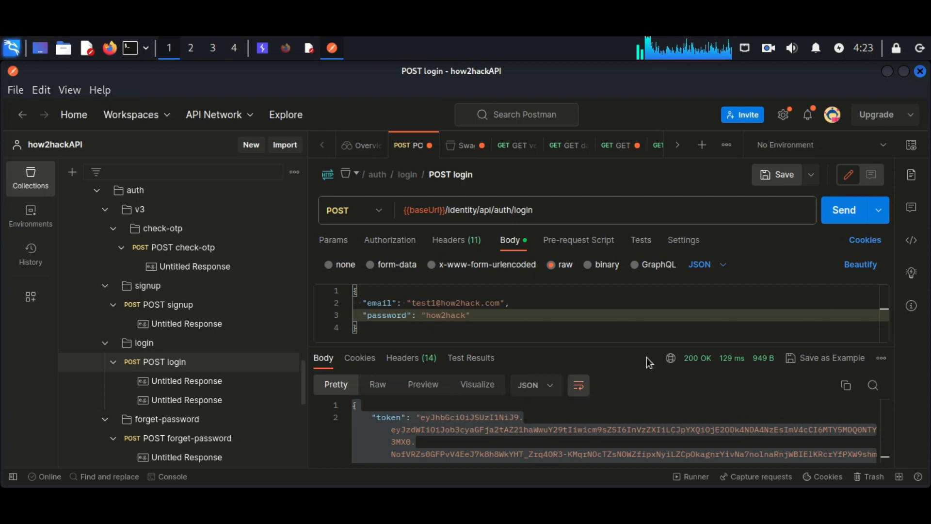
left_click(844, 210)
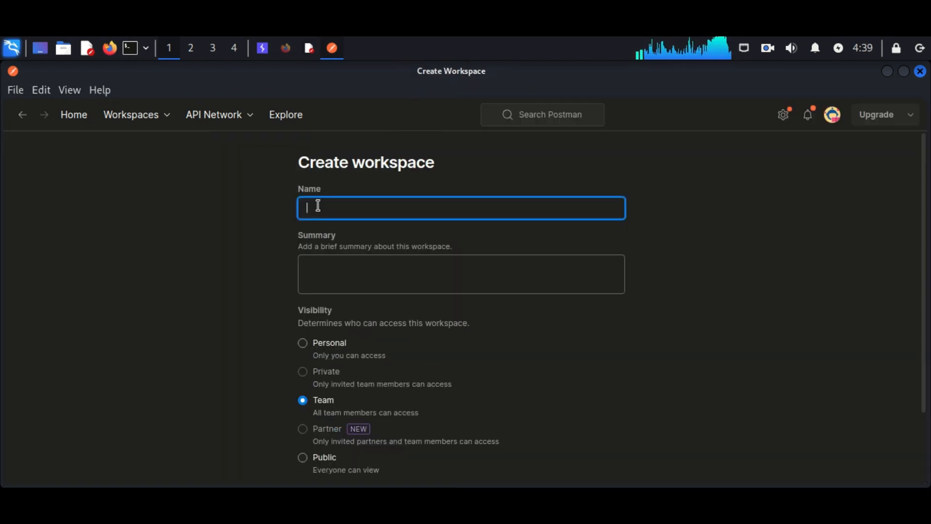
Create a Postman workspace named 'test' and switch to the crAPI dashboard in Firefox.
type("test")
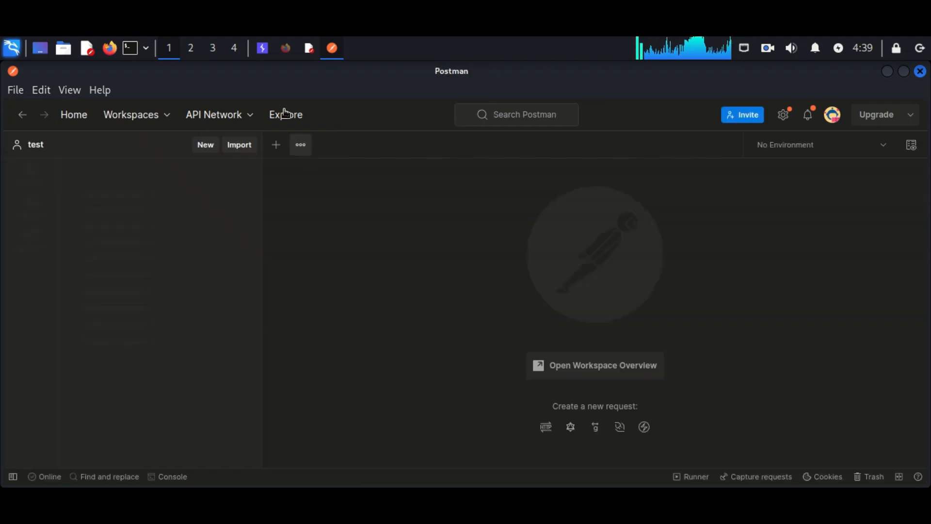
left_click(595, 365)
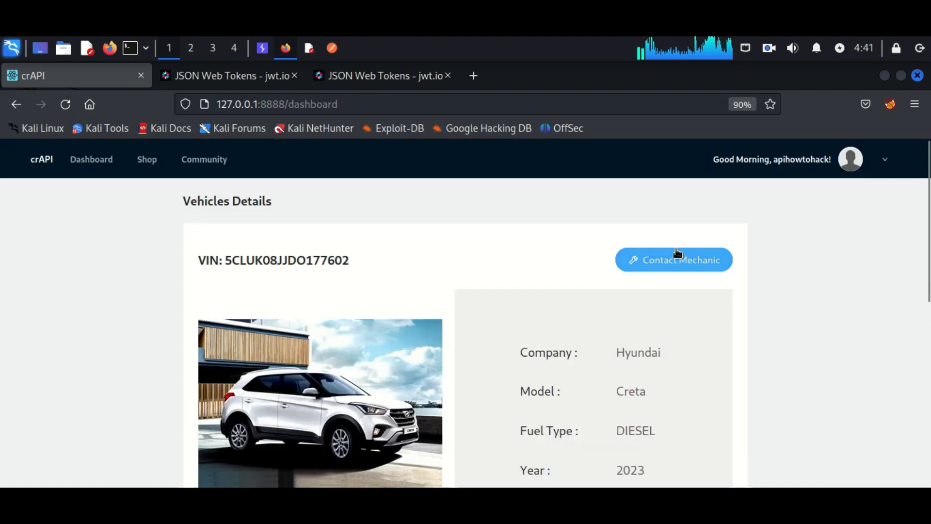
Submit a service request to mechanic TRAC_JHN with description 'test', routed through the Burp proxy.
left_click(673, 260)
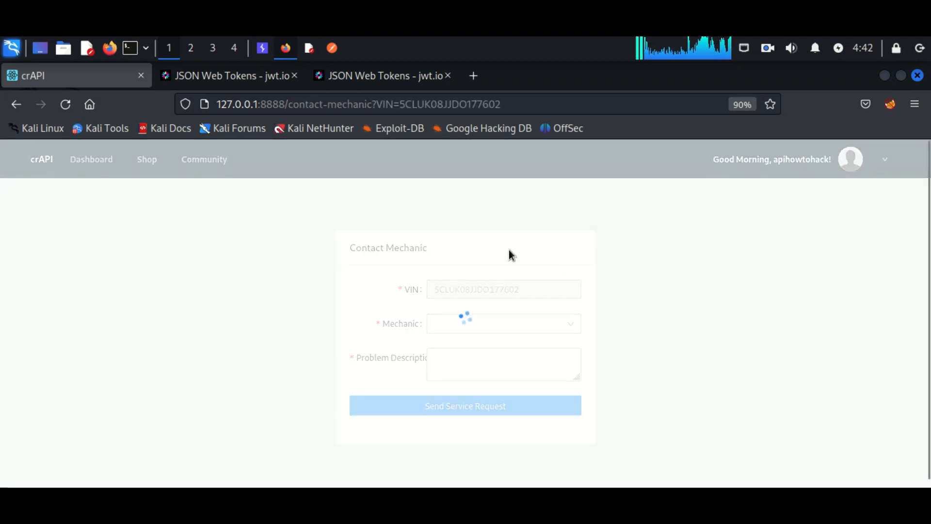
left_click(504, 324)
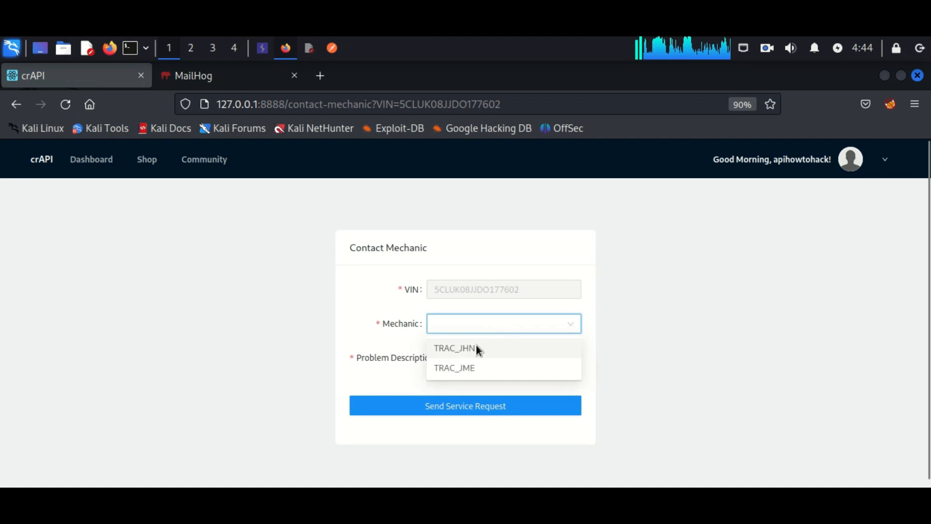
left_click(454, 348)
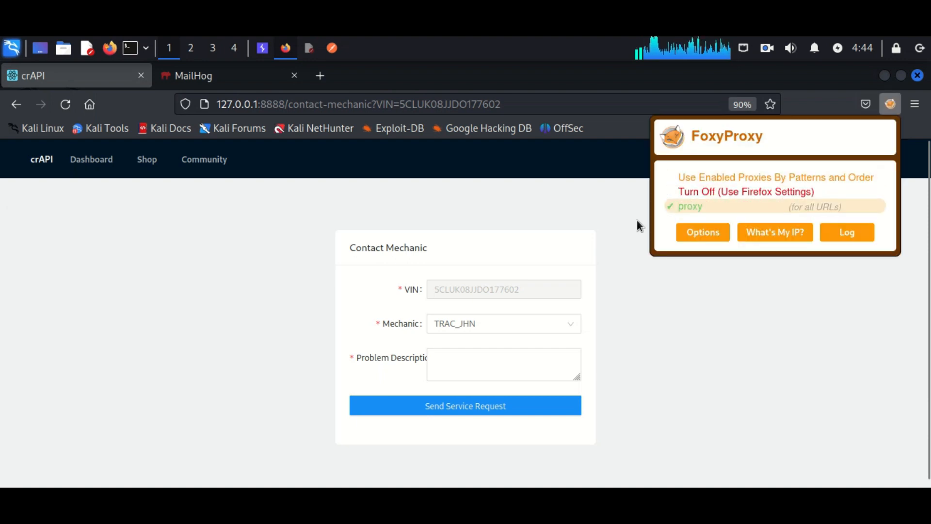
left_click(502, 364)
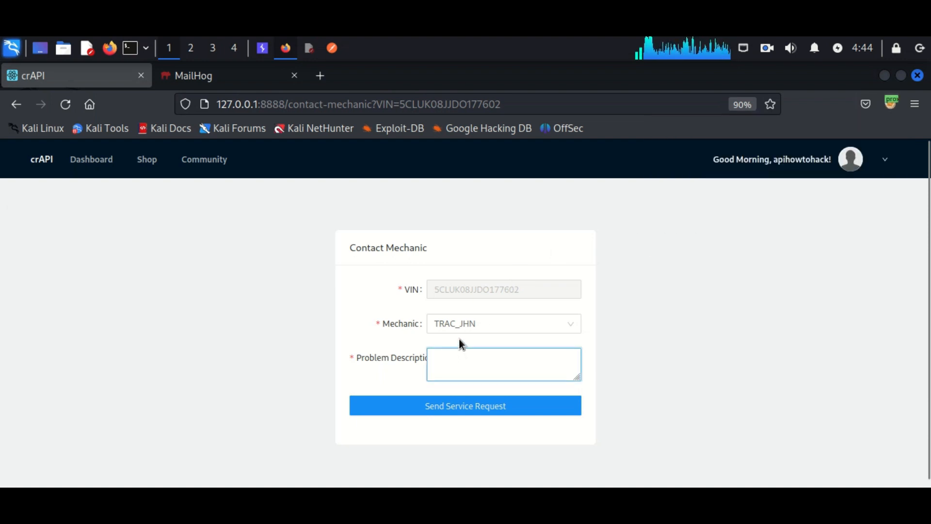
type("test")
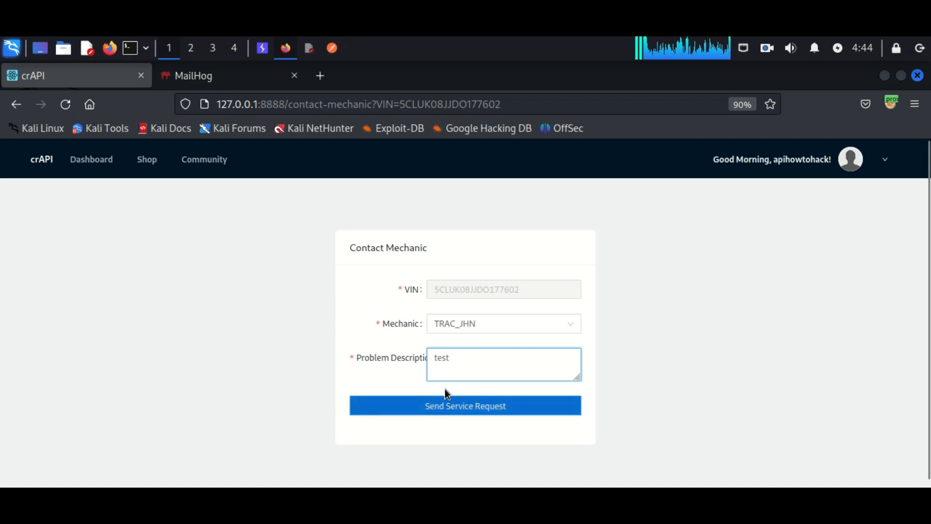
left_click(465, 406)
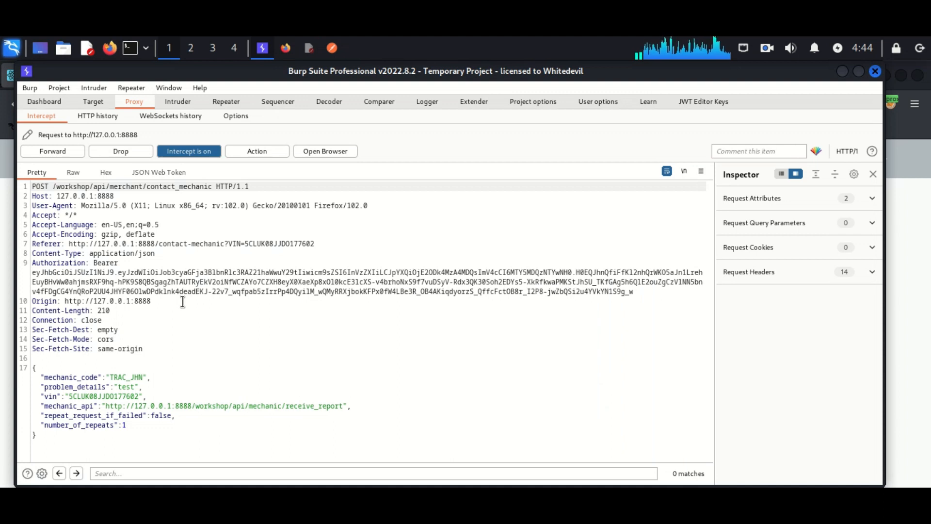
Send the intercepted contact-mechanic request to Repeater and forward request and response, getting report_id=41.
right_click(182, 301)
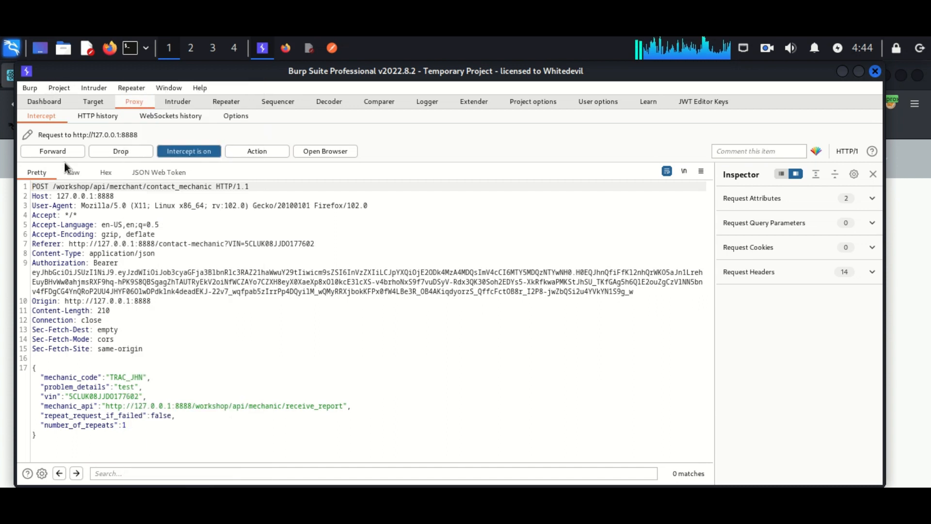
left_click(51, 150)
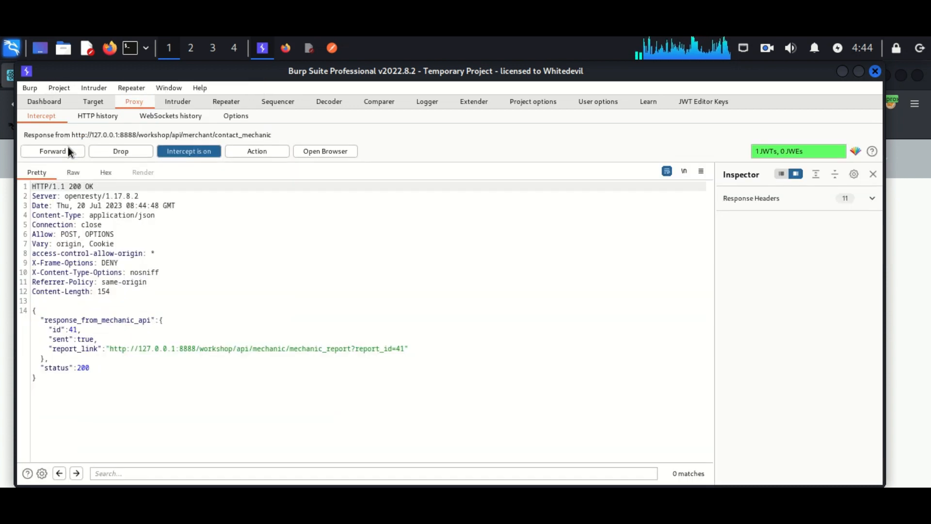
mouse_move(256, 361)
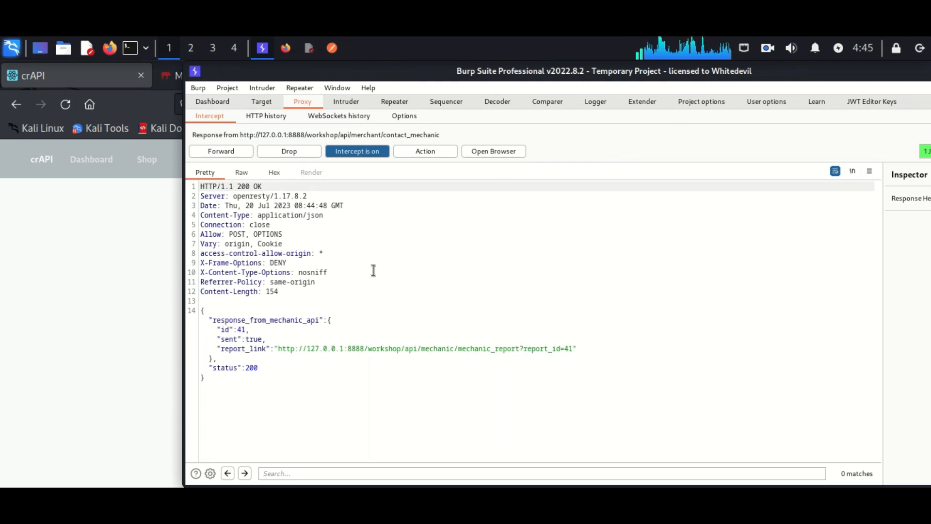
mouse_move(411, 163)
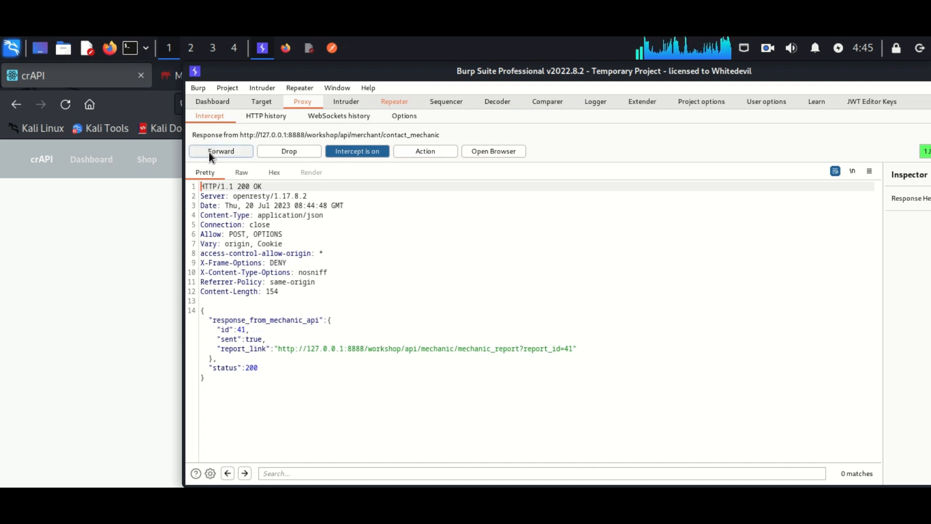
left_click(394, 102)
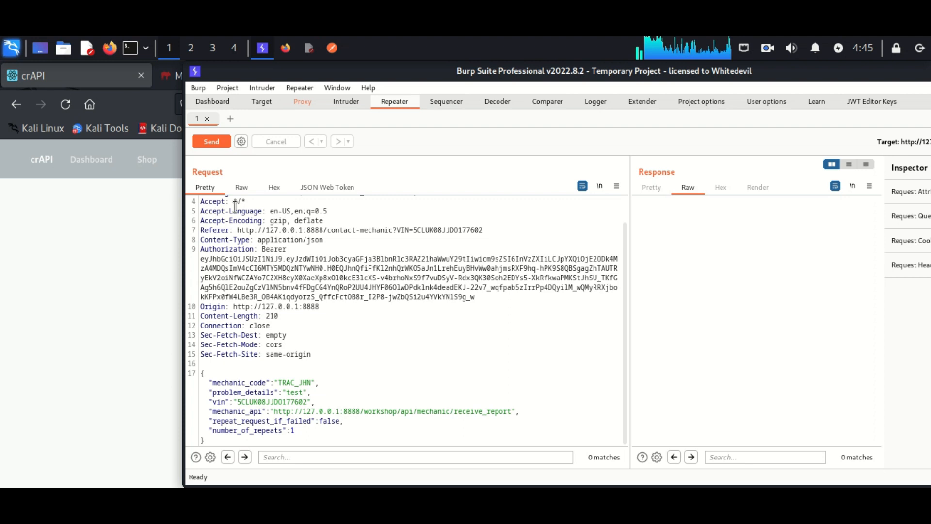
Resend the contact-mechanic request in Repeater and fetch mechanic report 42 from the returned link.
left_click(212, 141)
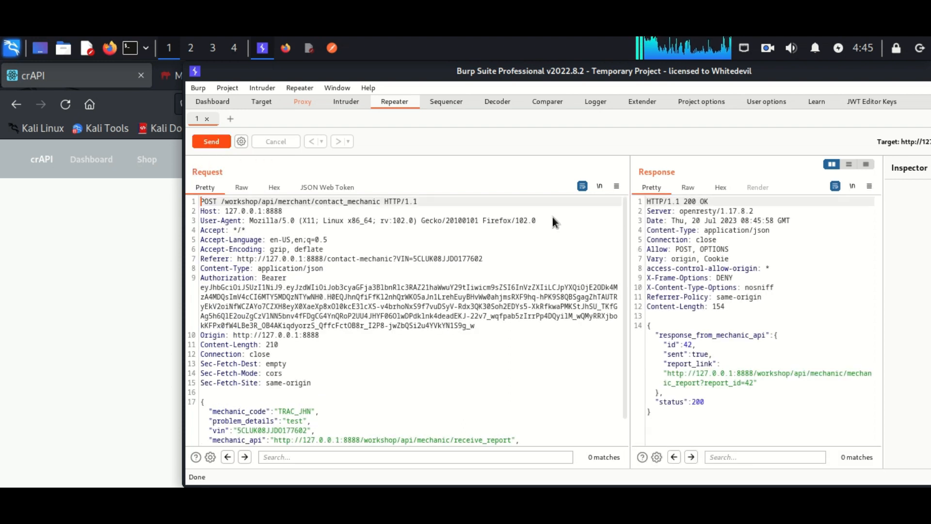
right_click(743, 377)
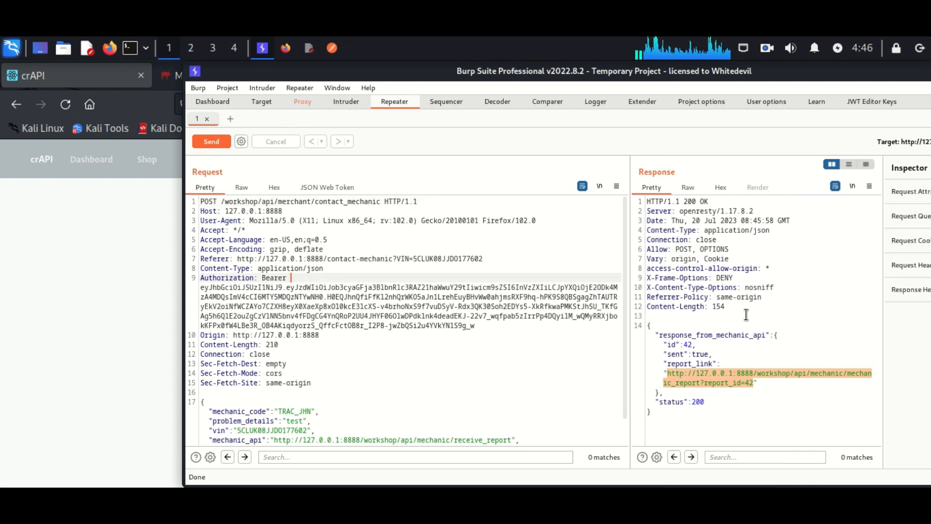
mouse_move(679, 291)
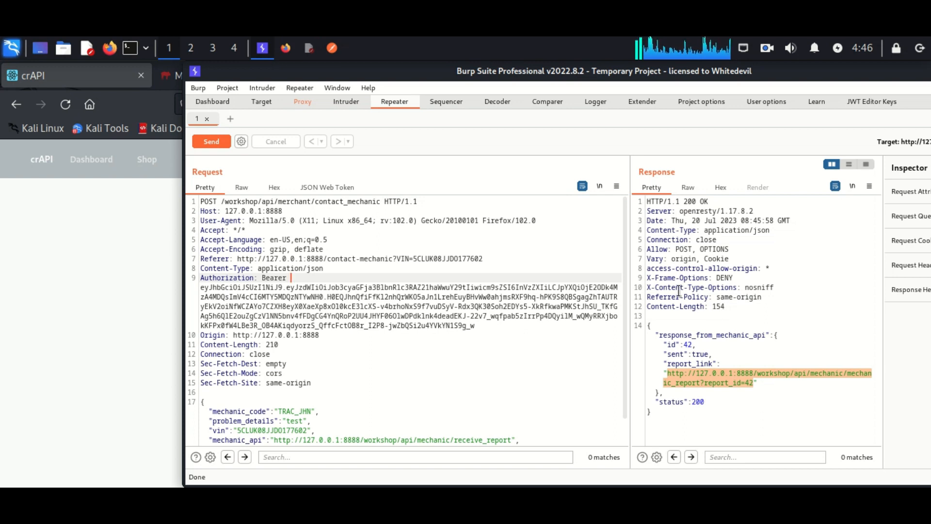
mouse_move(316, 159)
type("GE")
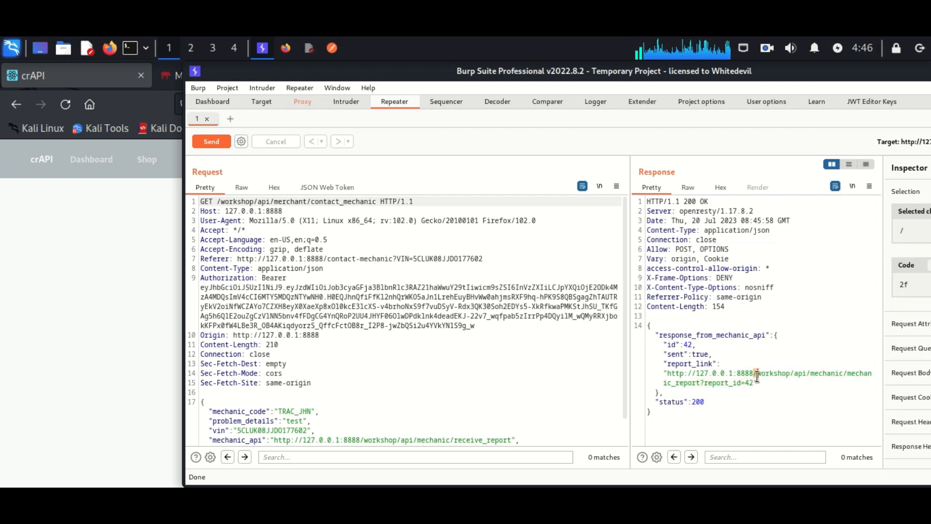
right_click(756, 375)
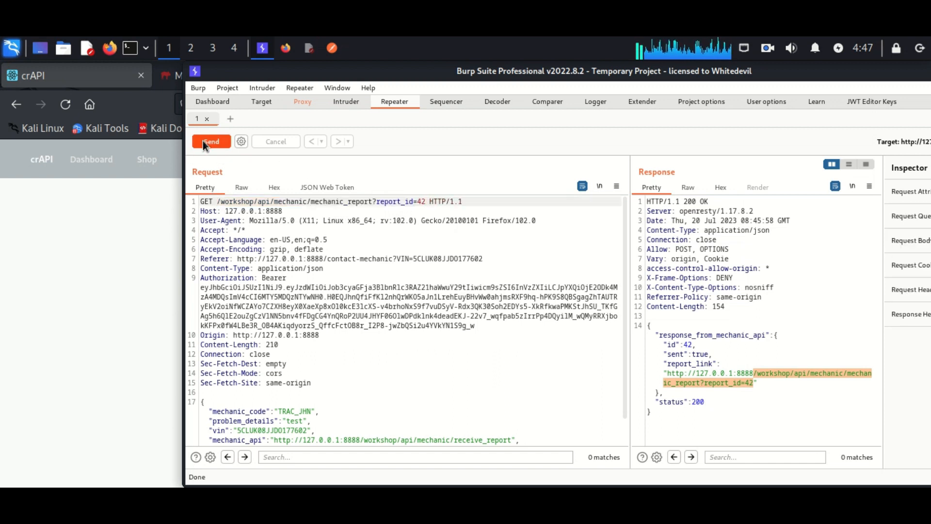
left_click(211, 141)
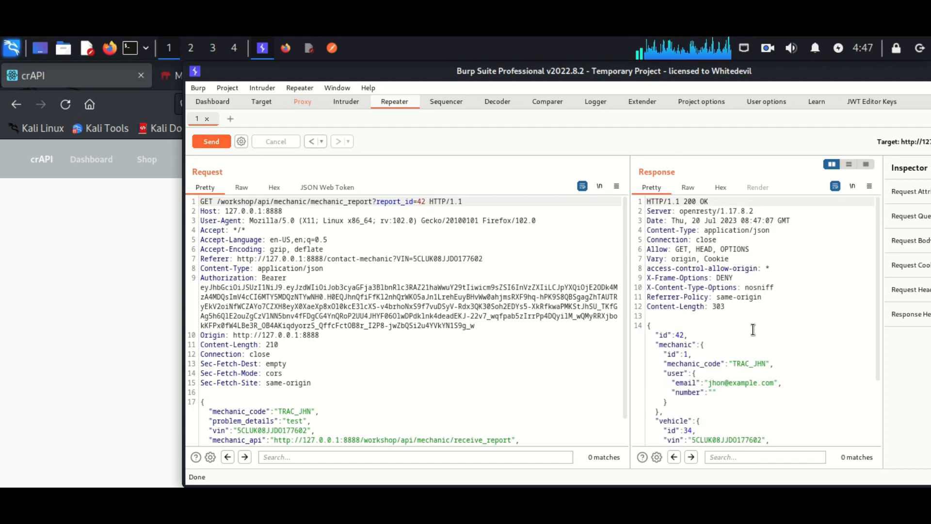
Request report_id=30, getting a 400 'report does not exist', and send the request to Intruder.
scroll("down", 3)
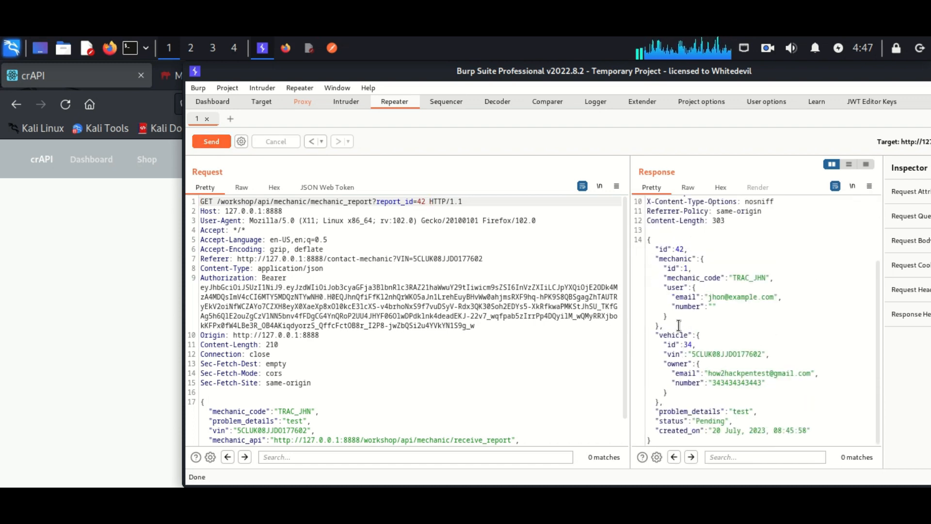
left_click(211, 141)
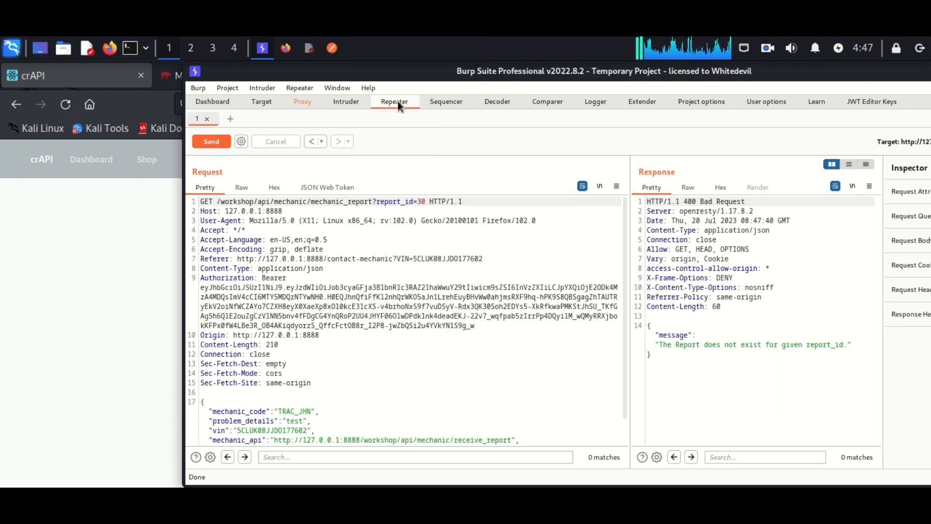
left_click(346, 102)
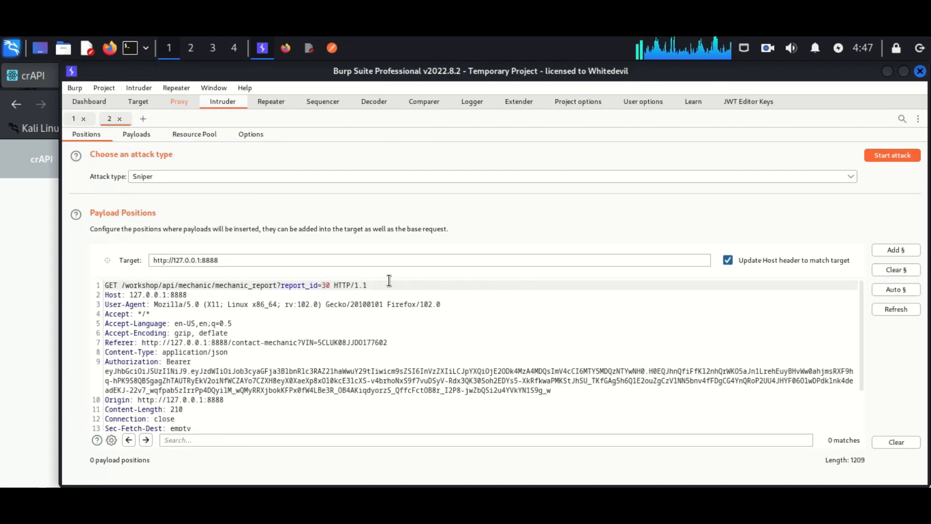
Mark report_id as the payload position with Numbers 1 to 50, step 1, and start the attack.
double_click(323, 285)
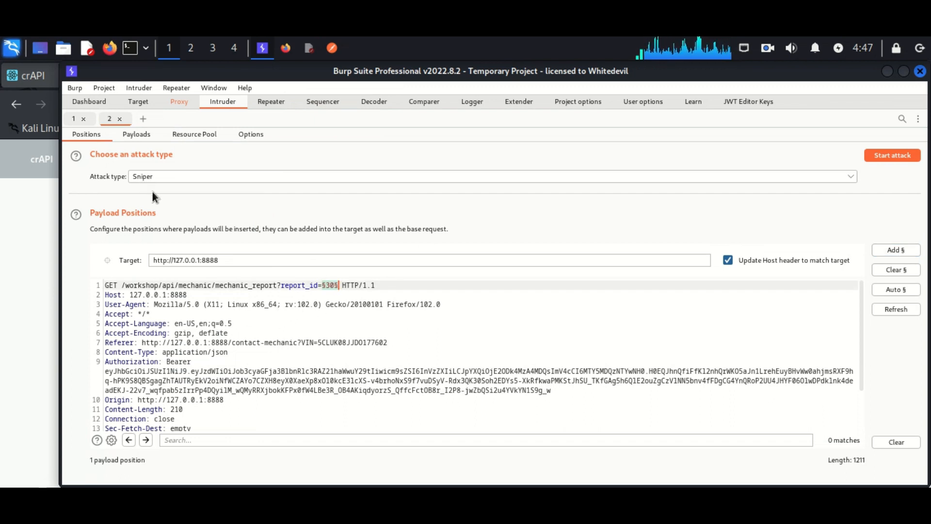
left_click(135, 134)
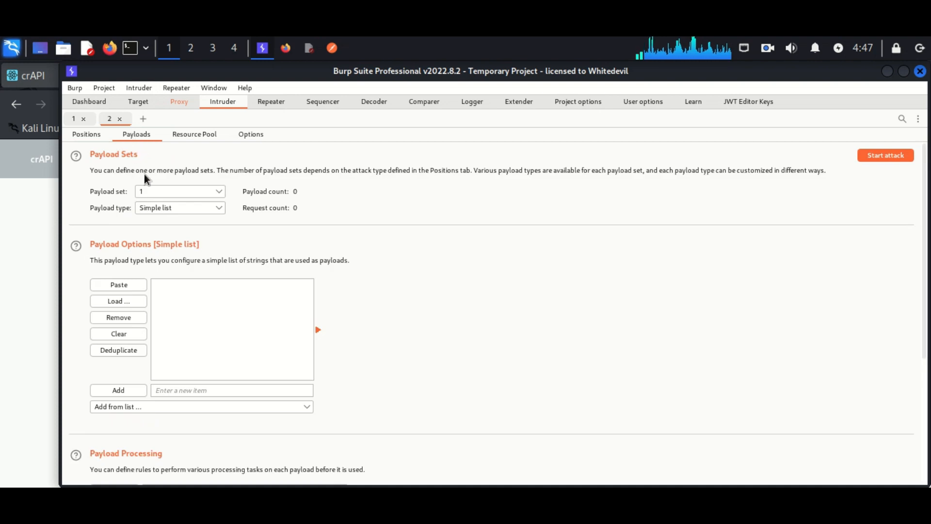
left_click(180, 208)
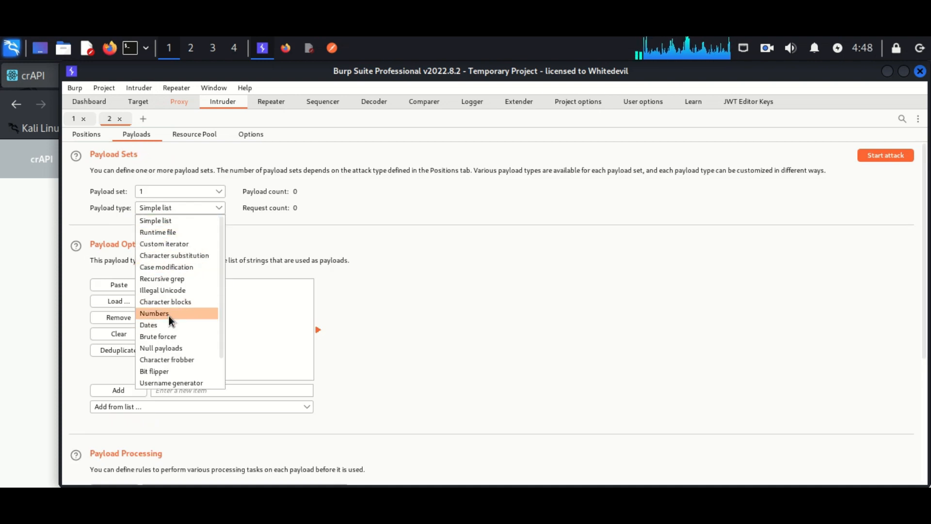
left_click(154, 313)
type("50")
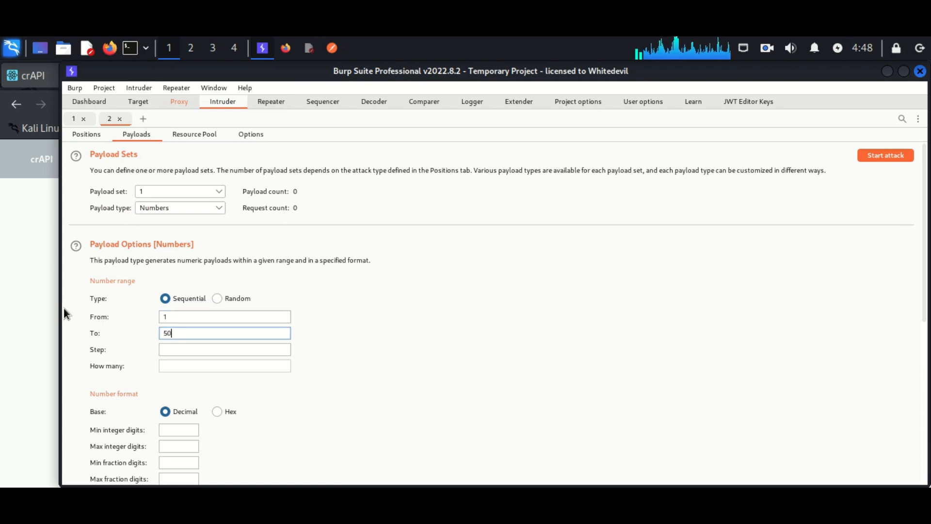
left_click(224, 350)
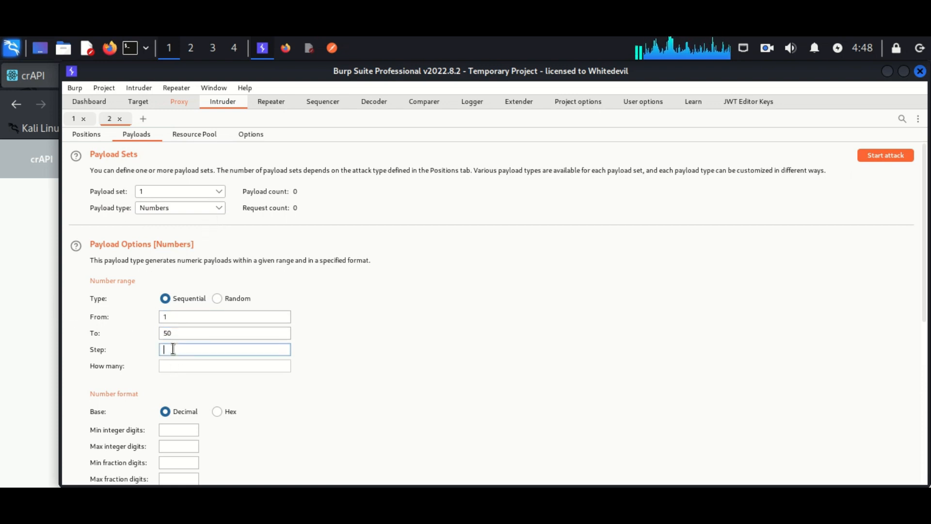
type("1")
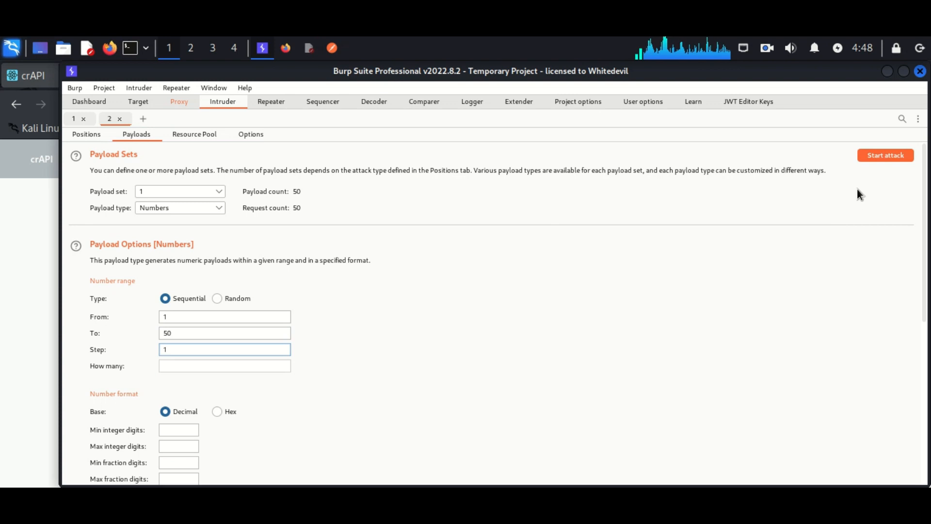
left_click(885, 155)
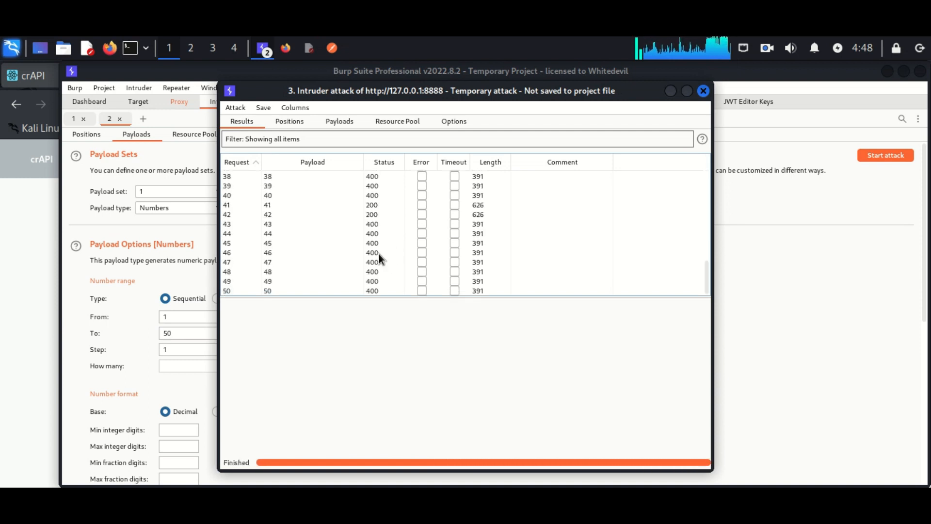
Inspect the 200 response for report id 1, which exposes another customer's vehicle and problem details.
scroll("up", 3)
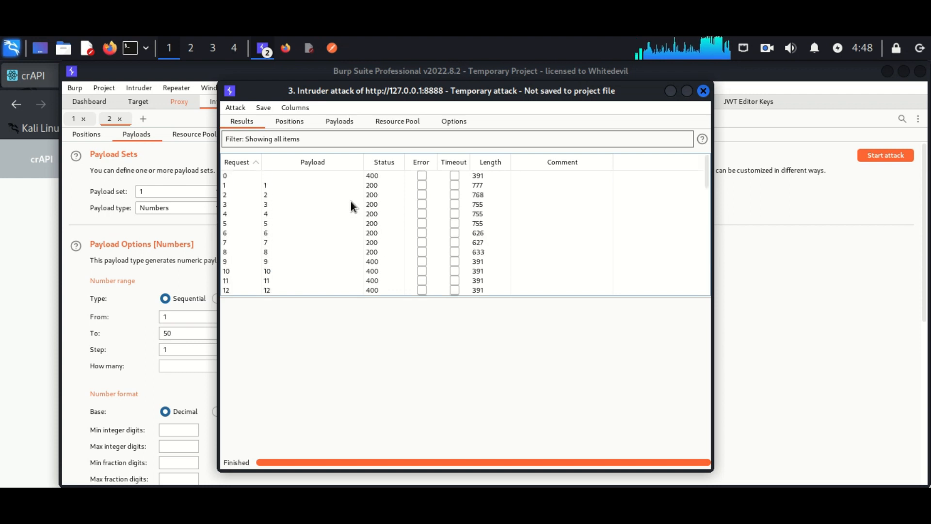
left_click(331, 184)
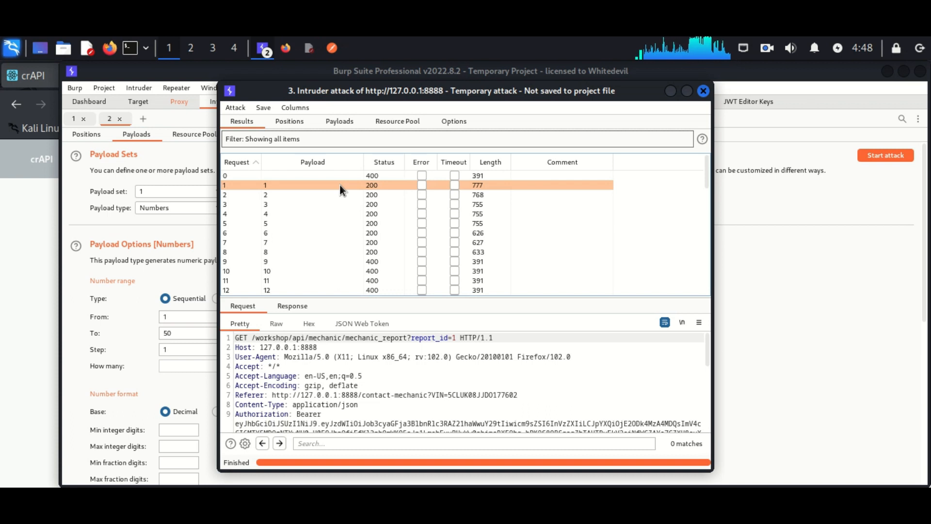
mouse_move(318, 327)
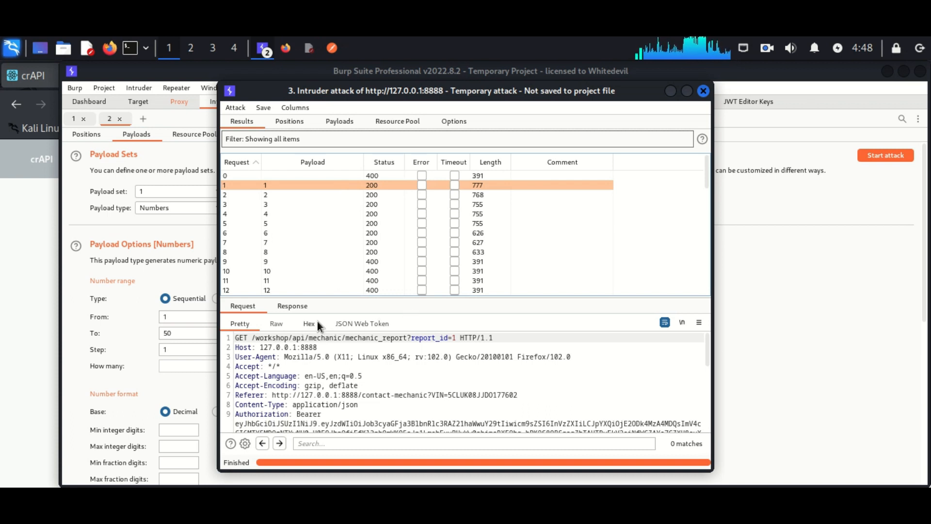
scroll("down", 3)
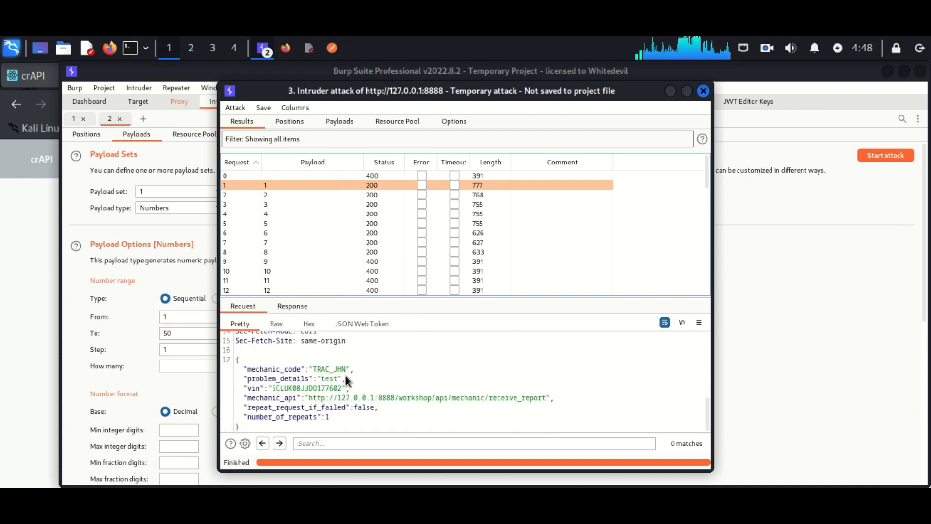
mouse_move(308, 324)
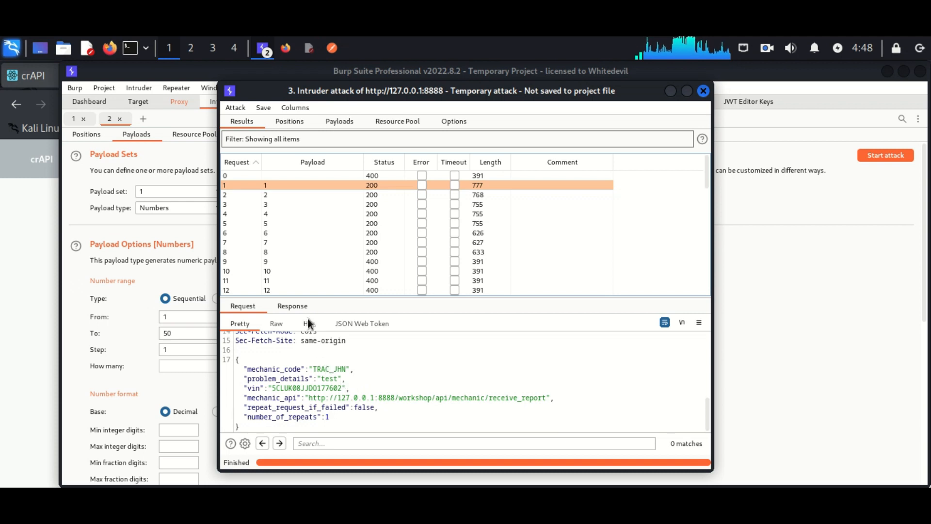
left_click(292, 306)
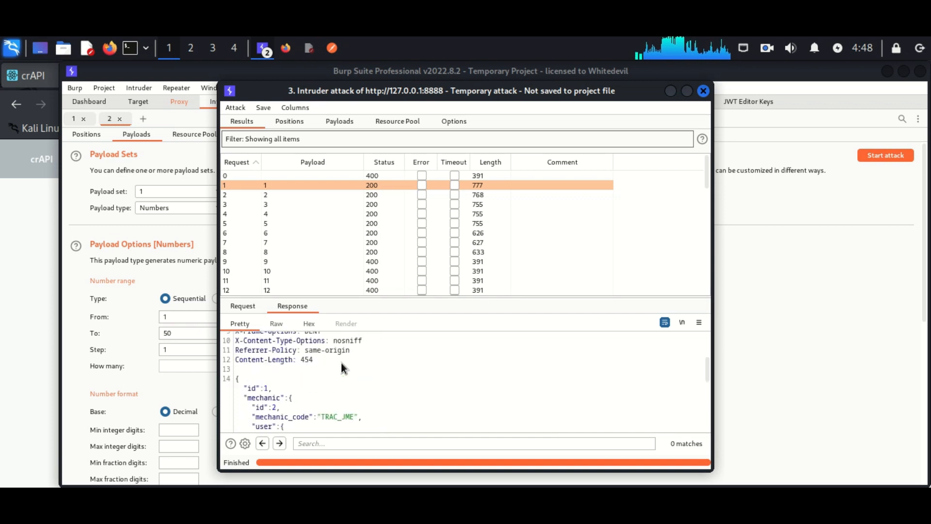
scroll("down", 3)
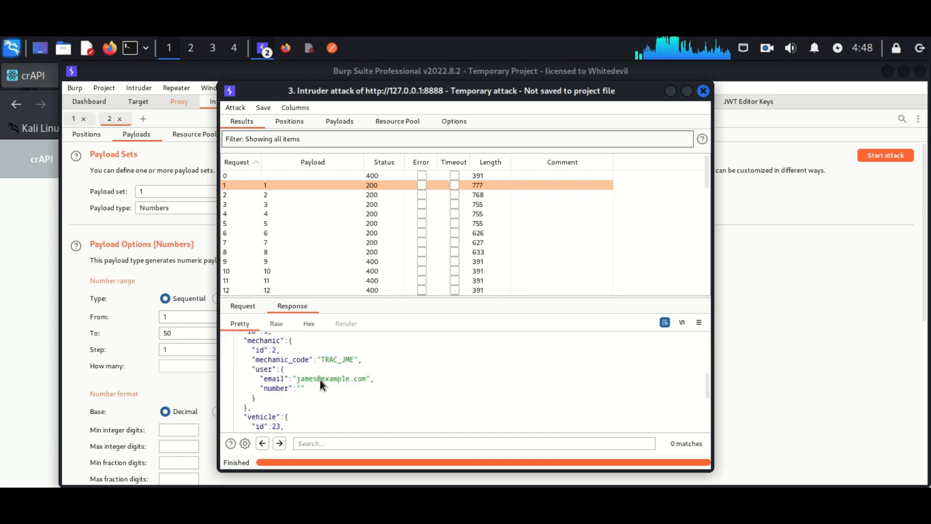
scroll("down", 3)
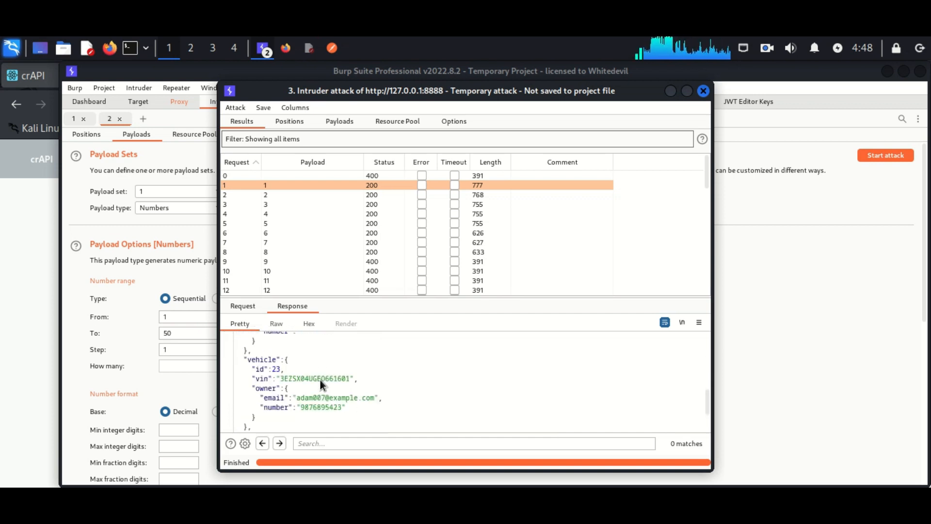
scroll("down", 3)
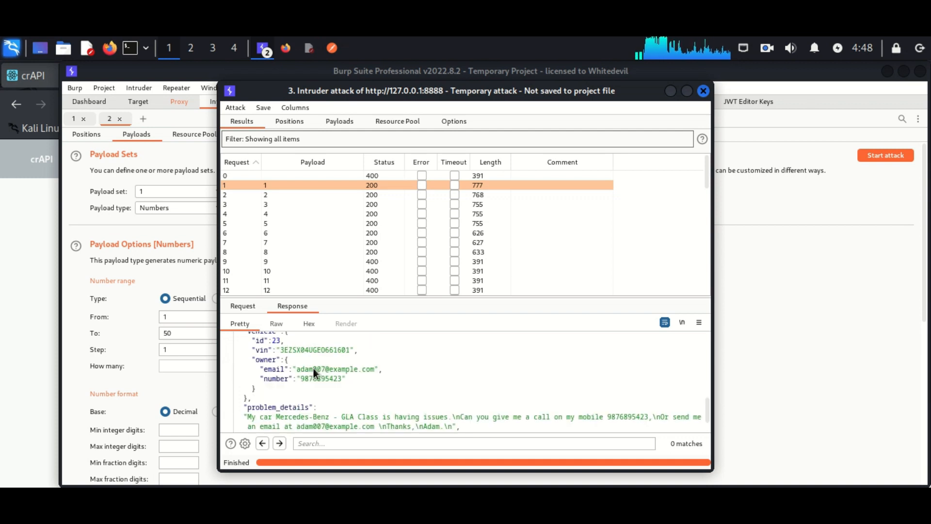
scroll("down", 3)
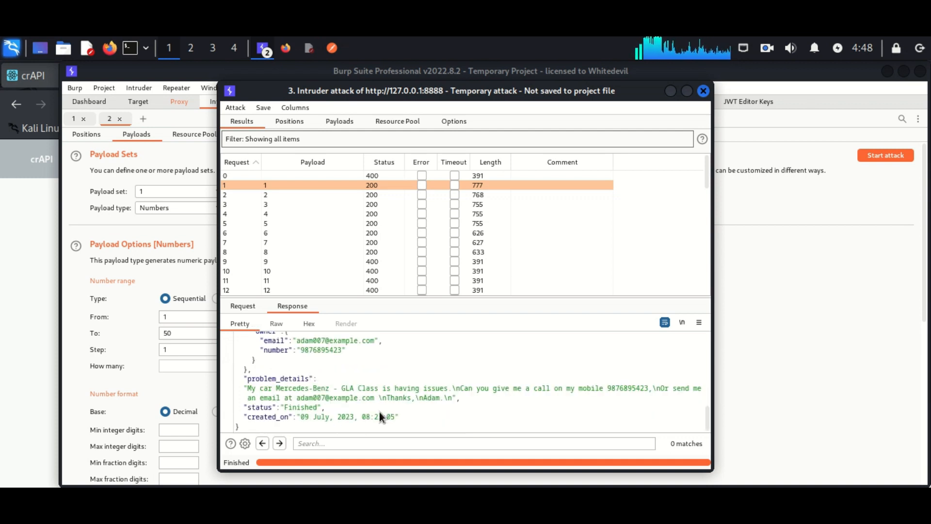
left_click(687, 91)
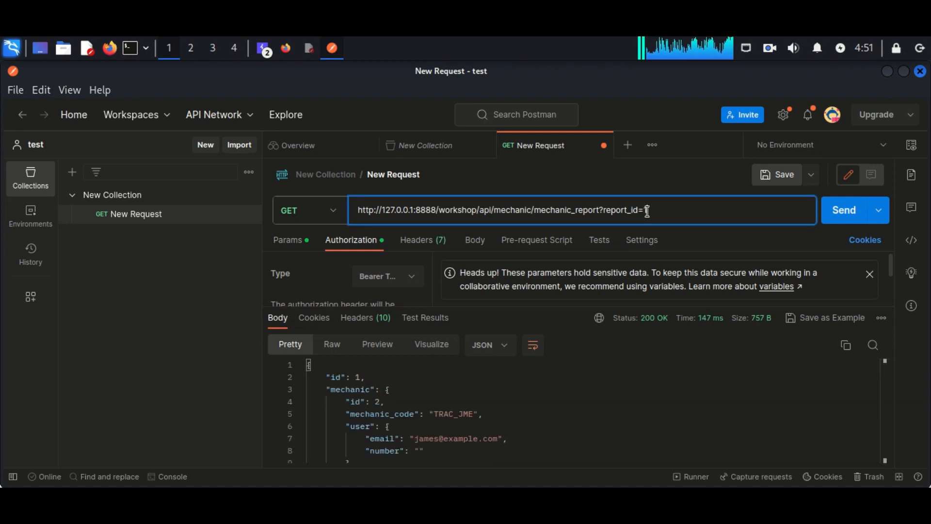
Fetch mechanic_report with report_id=1 in Postman, confirming 200 OK with another user's report.
type("1")
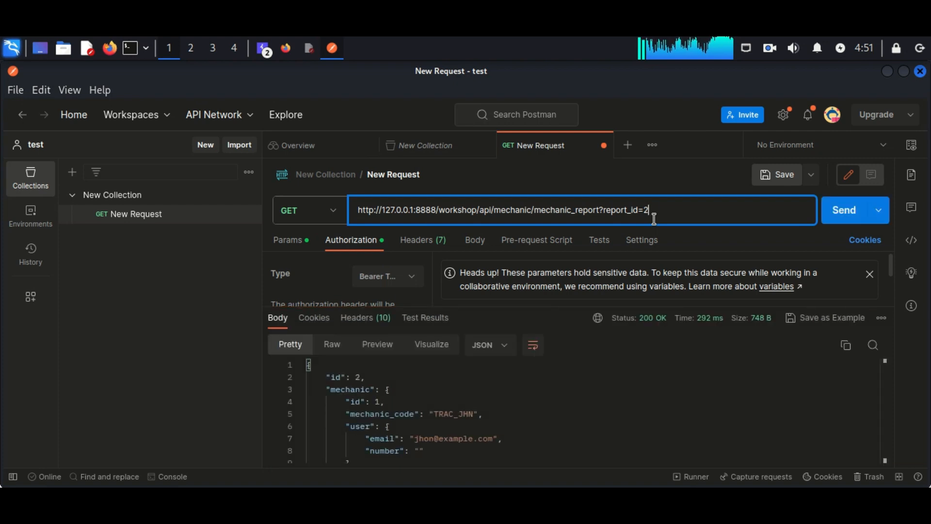
scroll("down", 3)
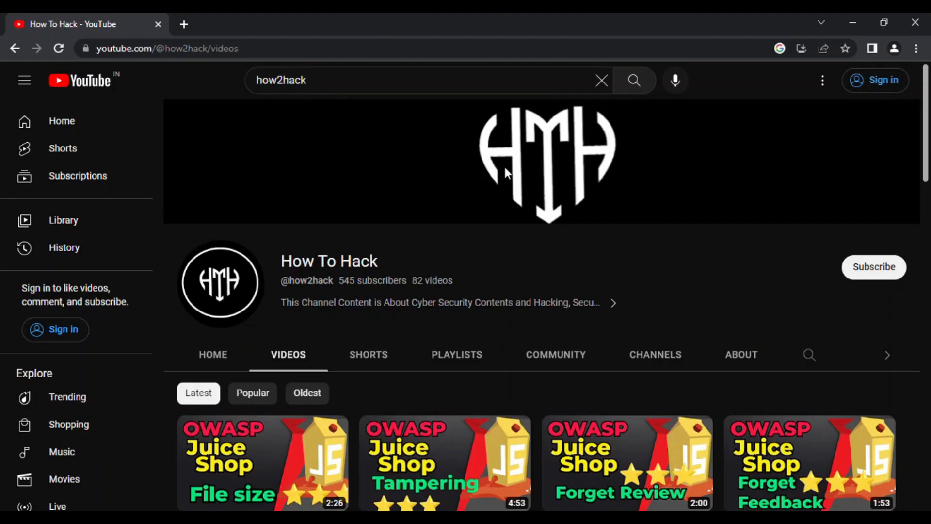
mouse_move(533, 55)
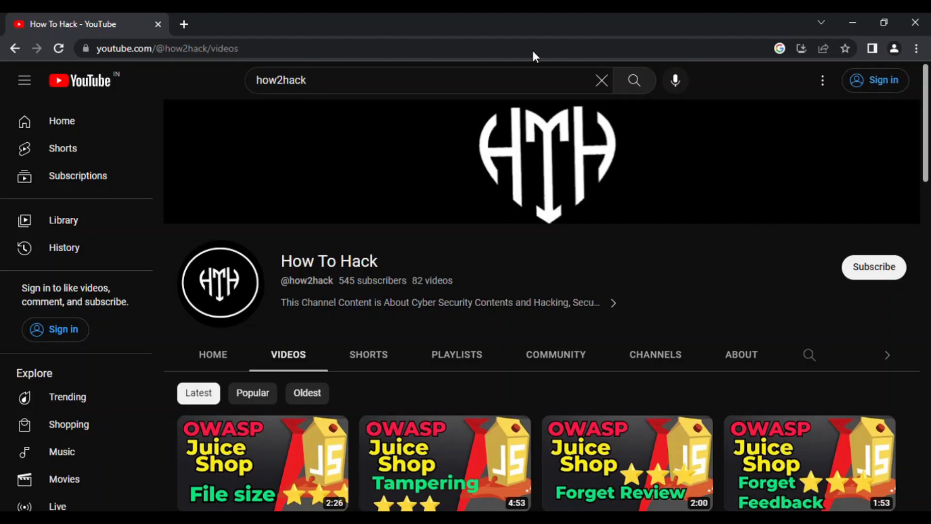
mouse_move(537, 314)
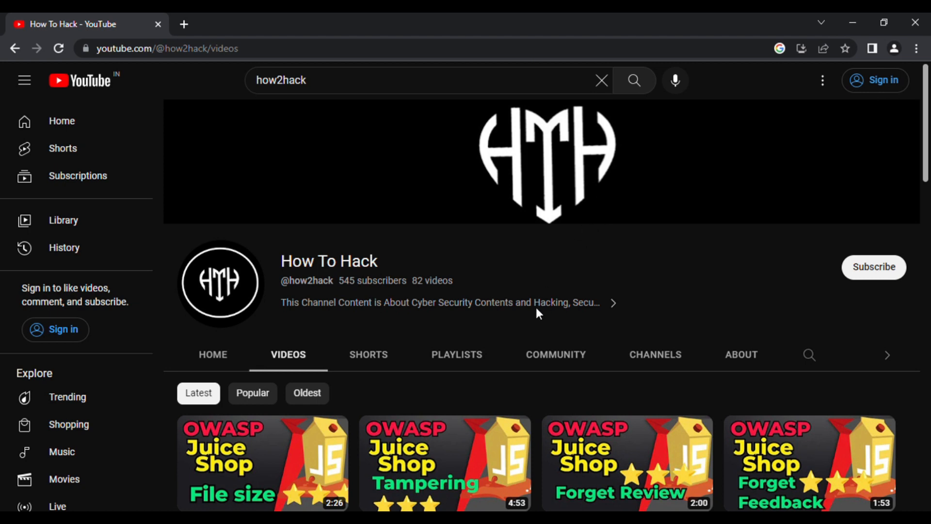
mouse_move(873, 18)
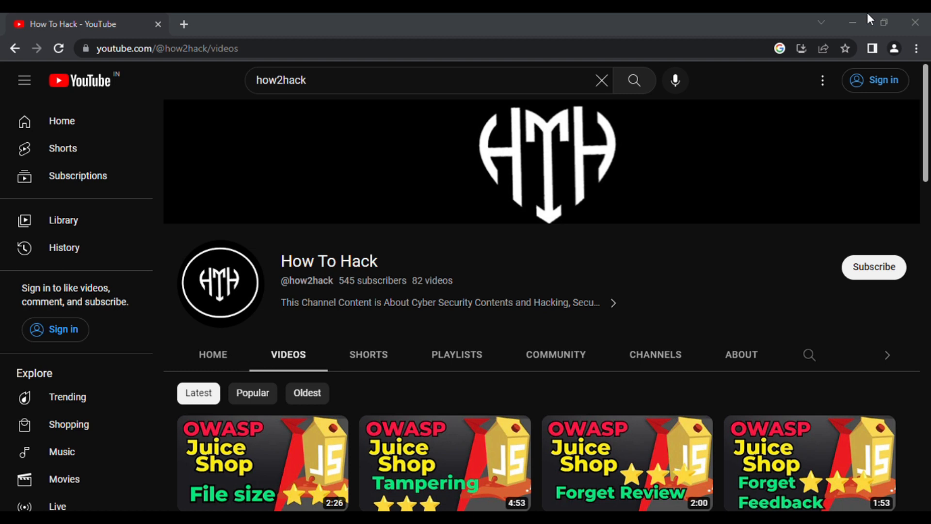
mouse_move(487, 245)
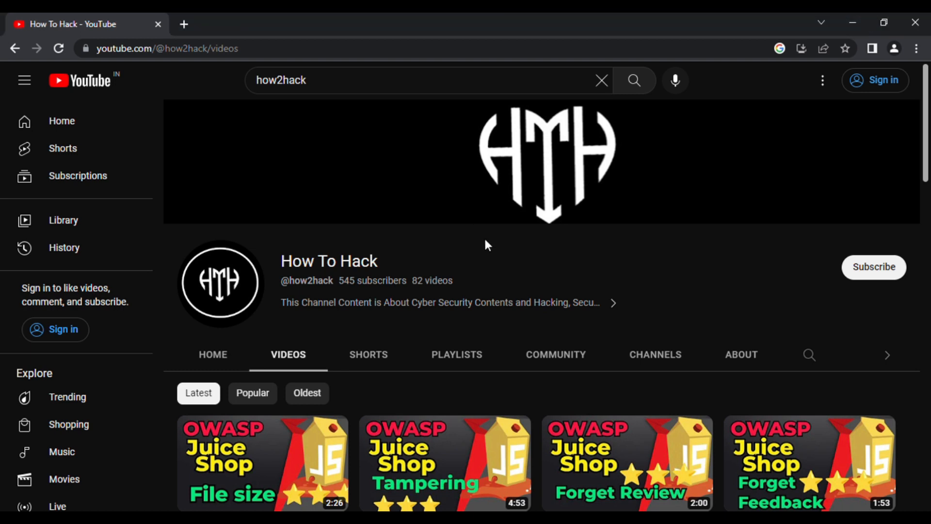